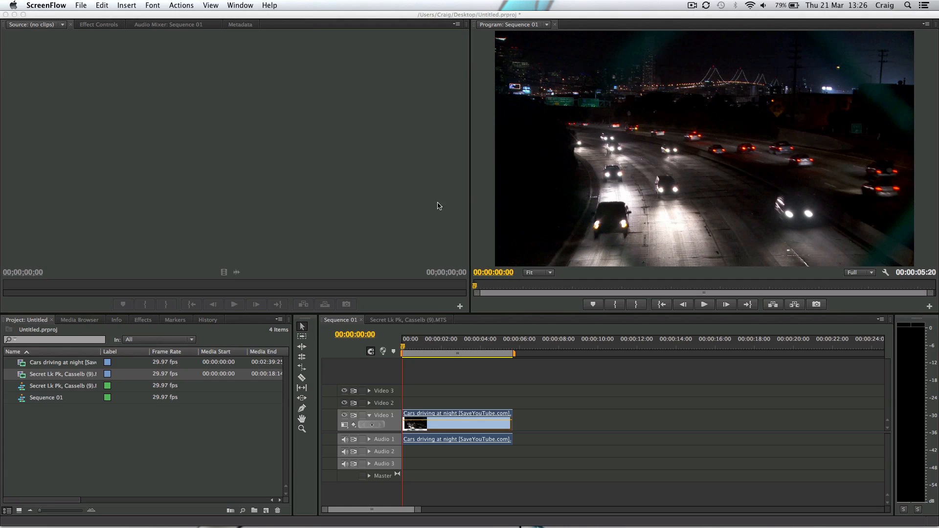
pyautogui.moveTo(439, 304)
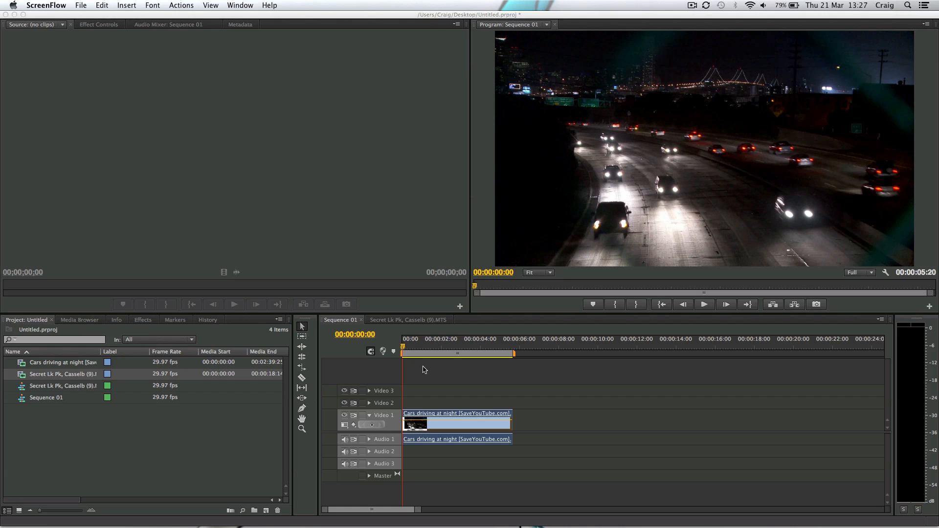
# Preview the sequence, then tick Reverse Speed in the traffic clip's Speed/Duration settings.
pyautogui.click(704, 305)
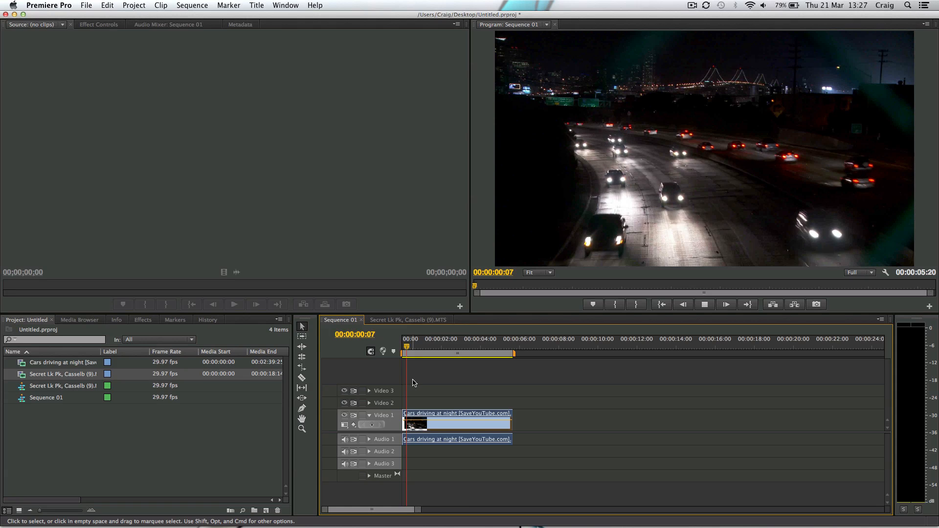
pyautogui.click(444, 347)
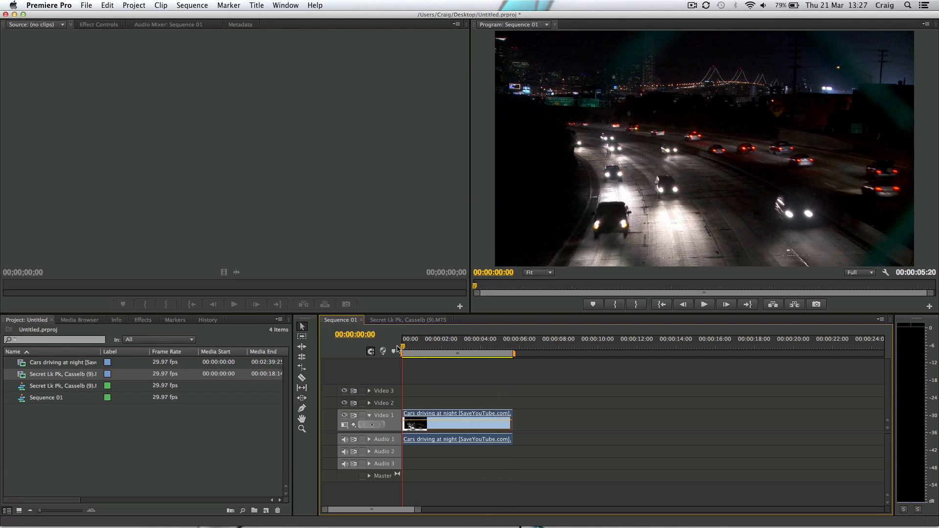
pyautogui.rightClick(456, 424)
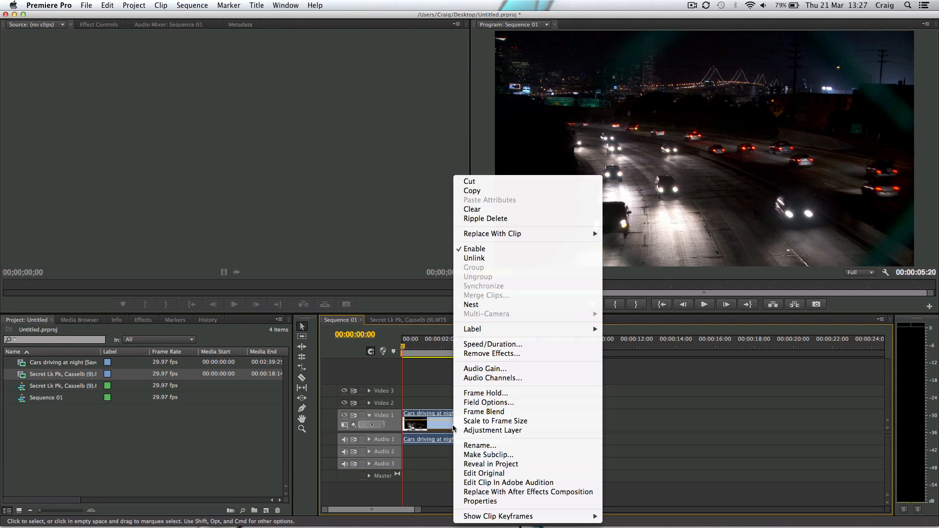
pyautogui.click(493, 344)
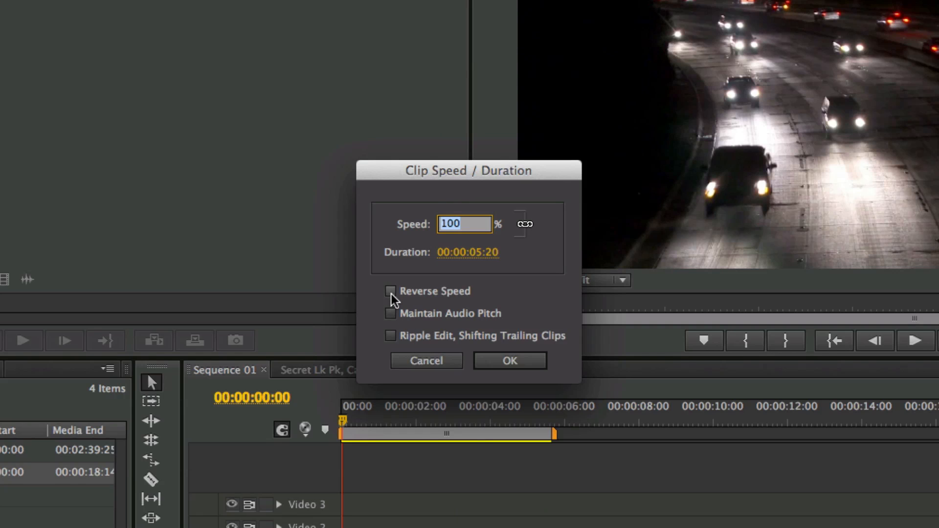
pyautogui.click(390, 291)
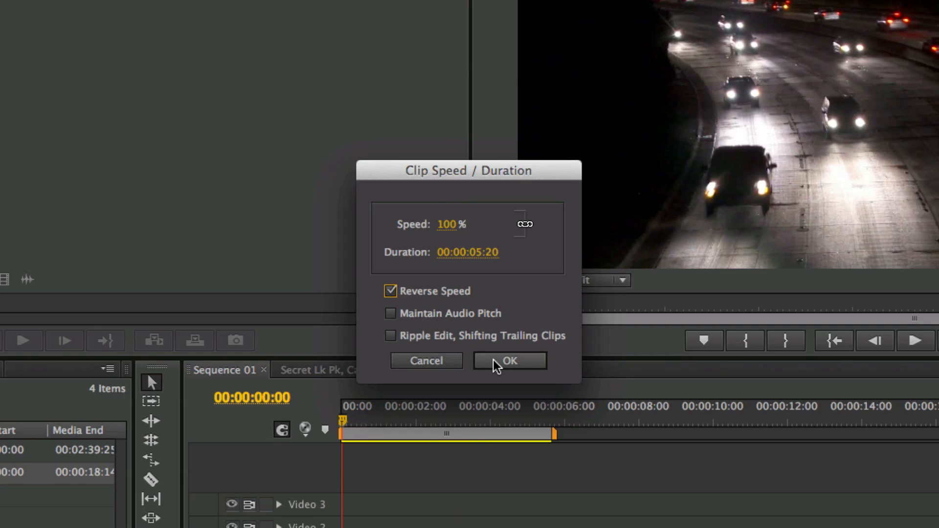
pyautogui.click(510, 361)
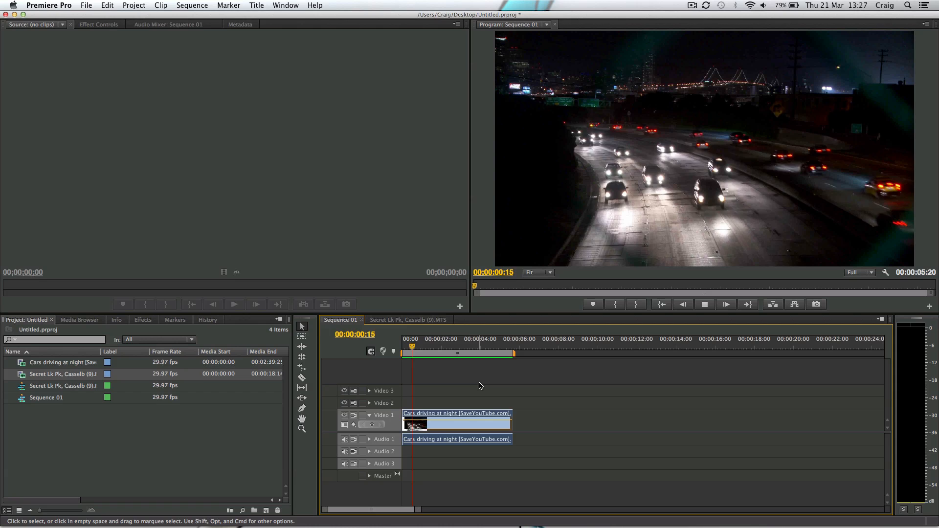
pyautogui.click(450, 346)
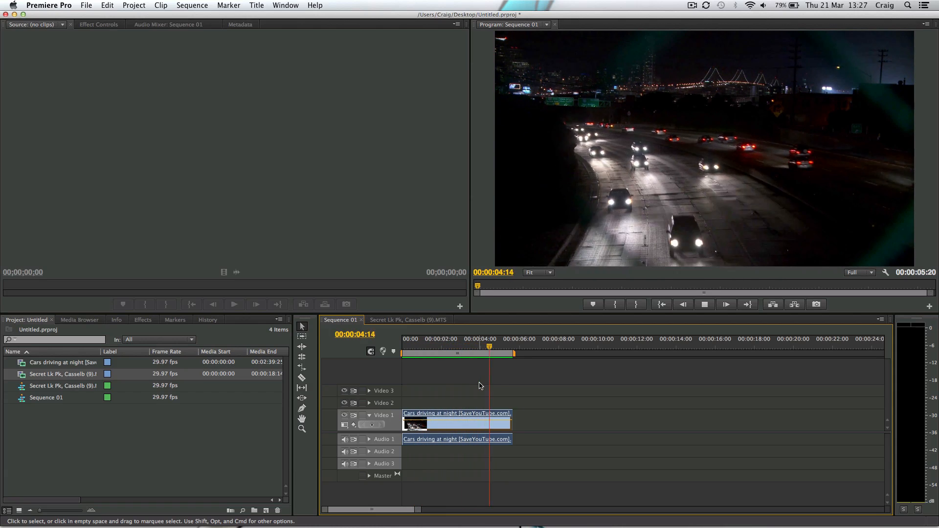
pyautogui.click(705, 305)
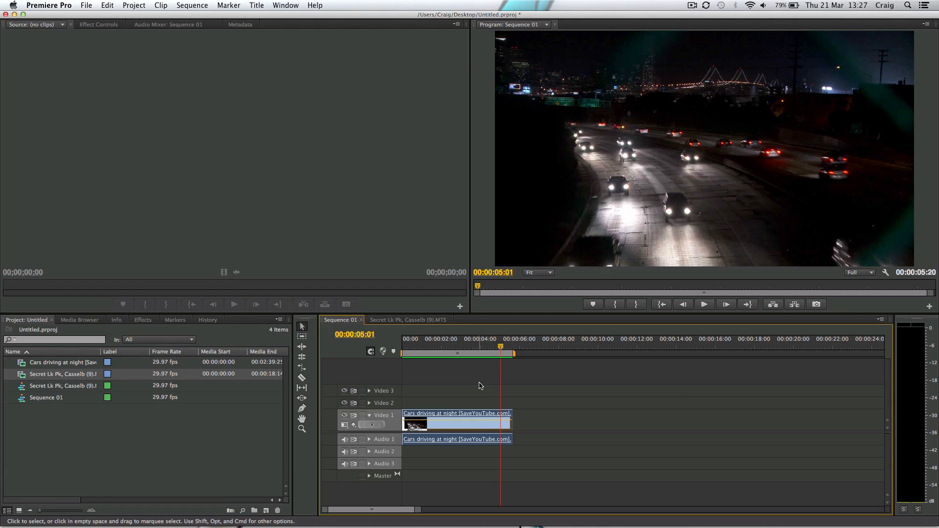